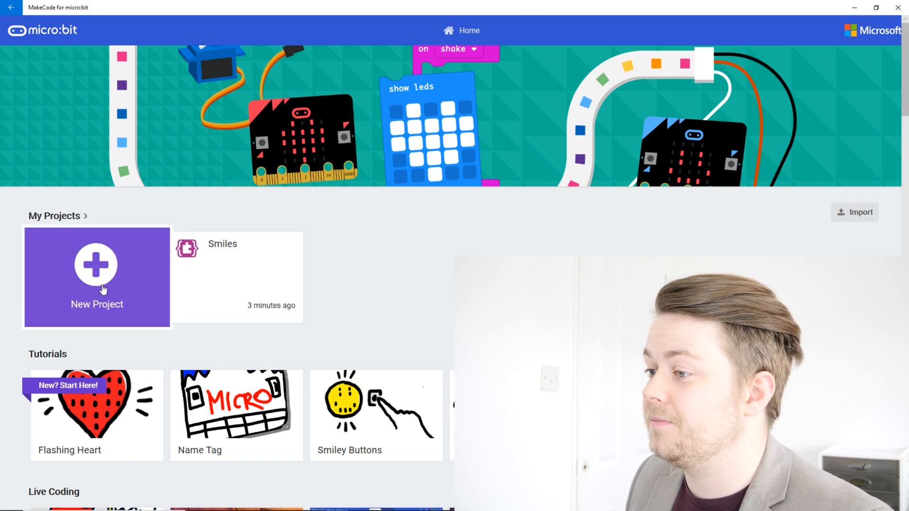
Step: Start a new project and name it 'StepCounter'
left_click(96, 277)
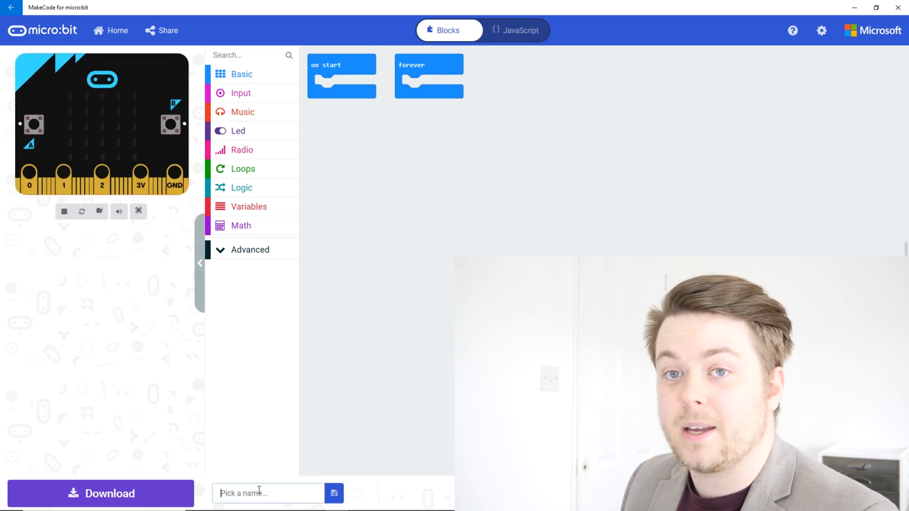
type("Step")
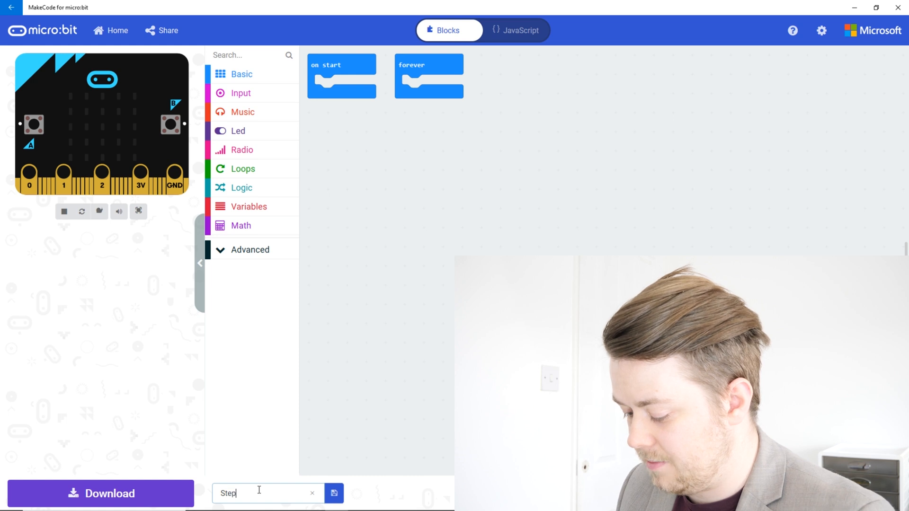
type("Counter")
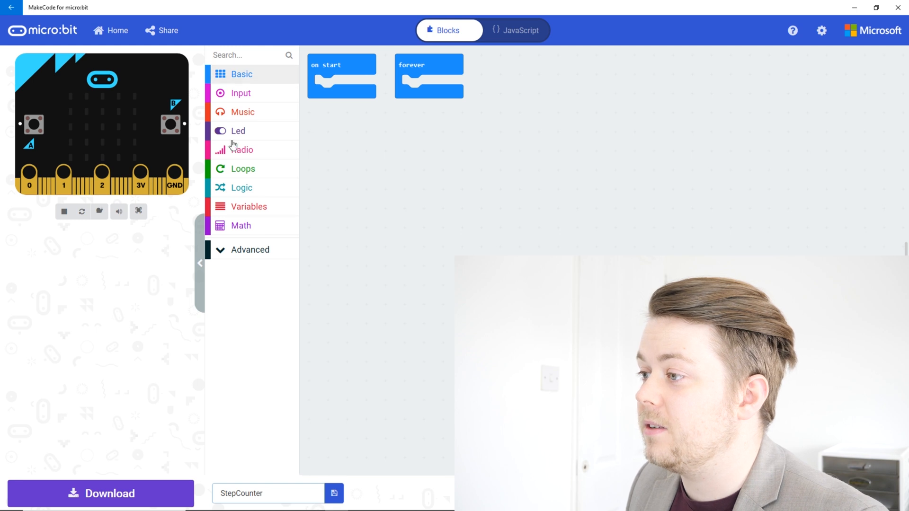
mouse_move(250, 209)
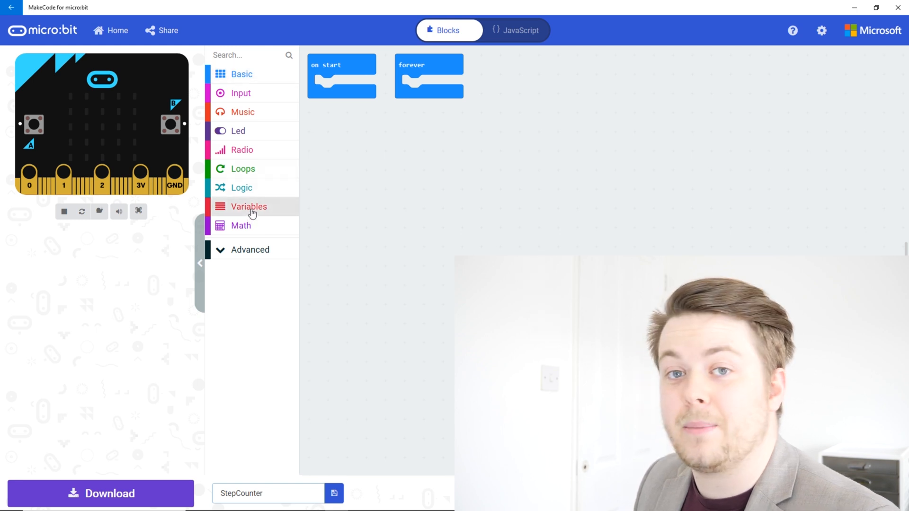
Step: Make a new variable called 'Steps' from the Variables category
left_click(248, 206)
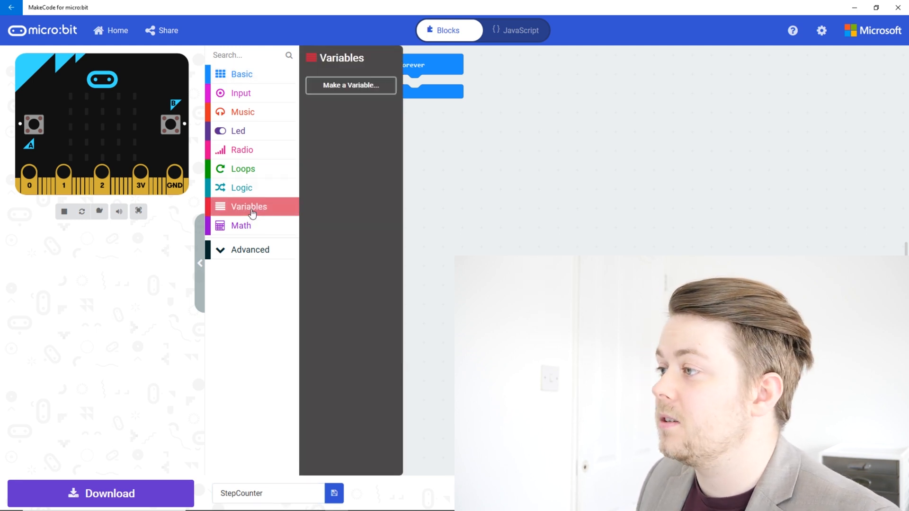
mouse_move(350, 88)
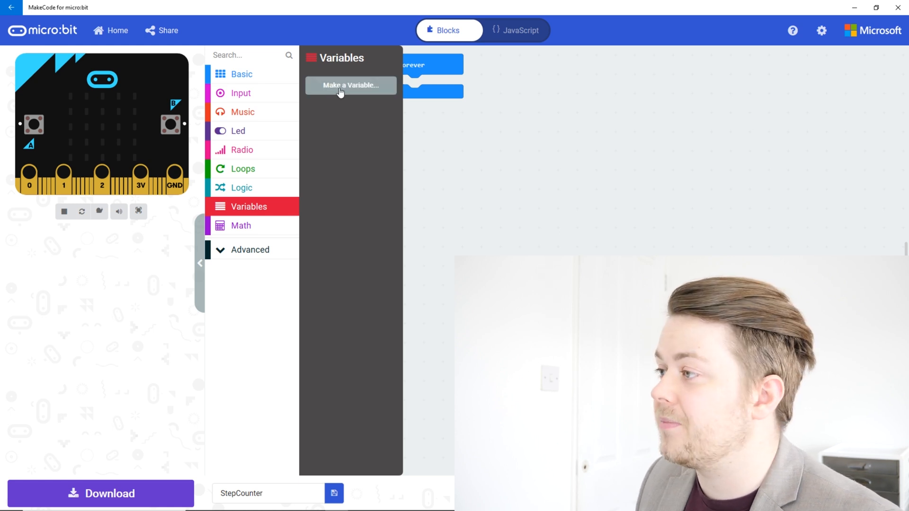
left_click(351, 85)
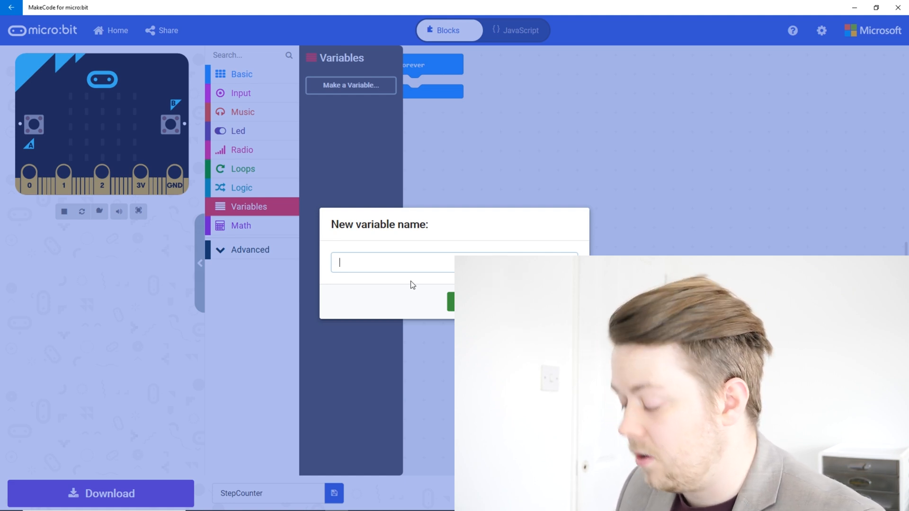
type("Steps")
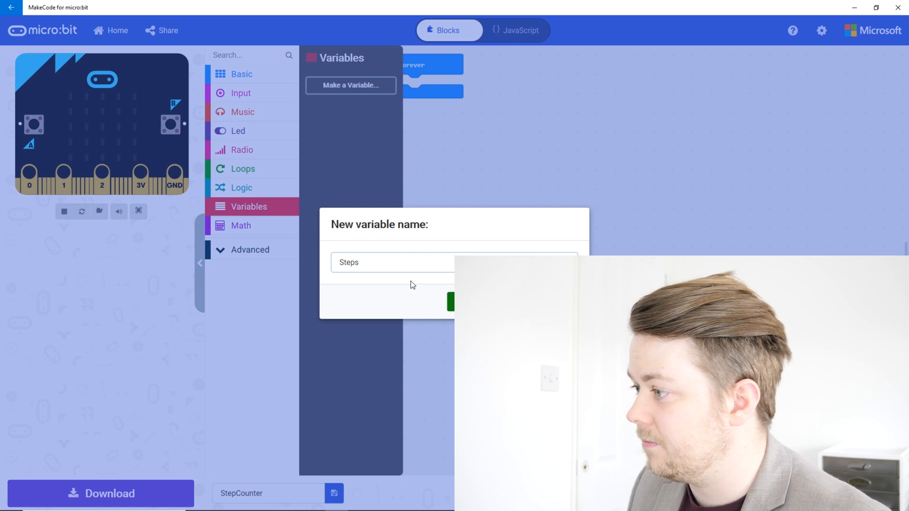
left_click(455, 302)
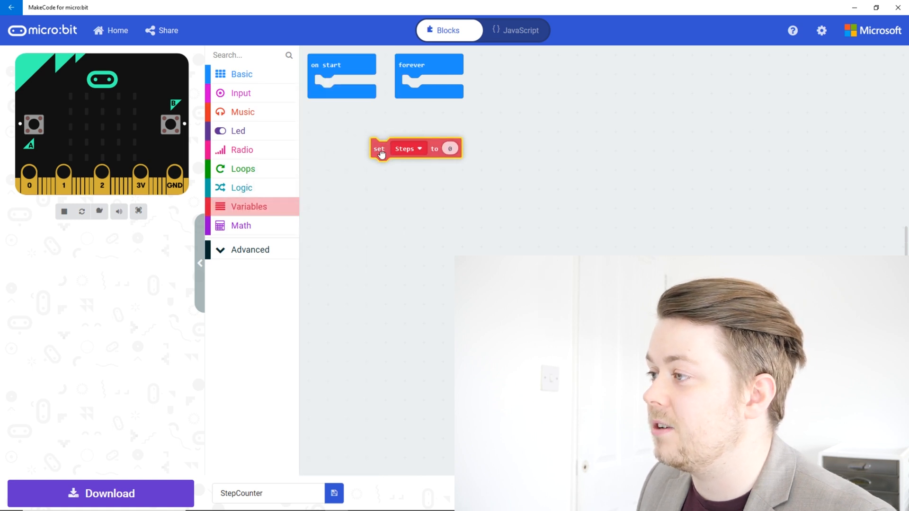
Step: Put 'set Steps to 0' inside on start and delete the unused forever block
left_click_drag(378, 148, 323, 85)
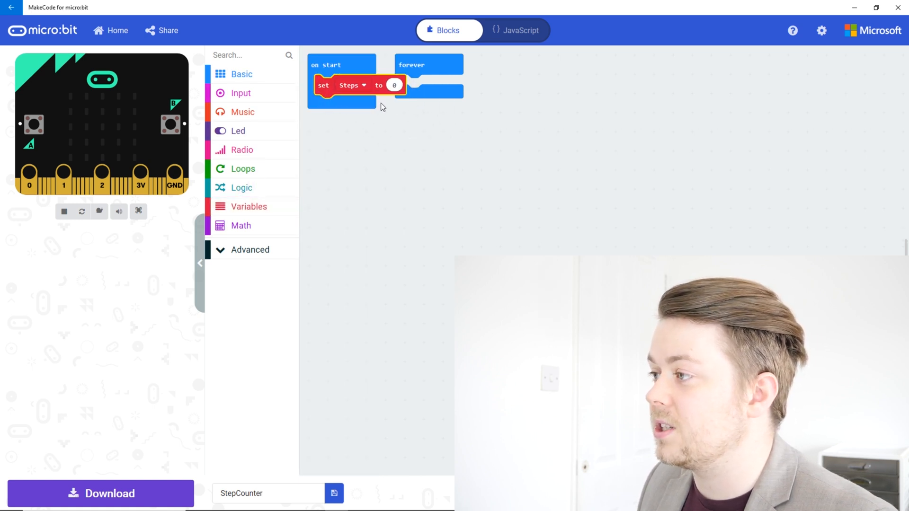
left_click(429, 64)
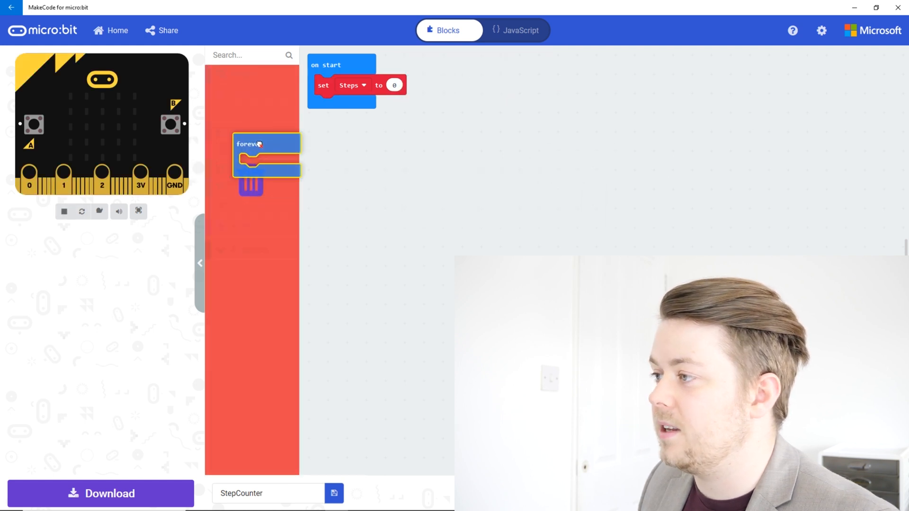
left_click(242, 150)
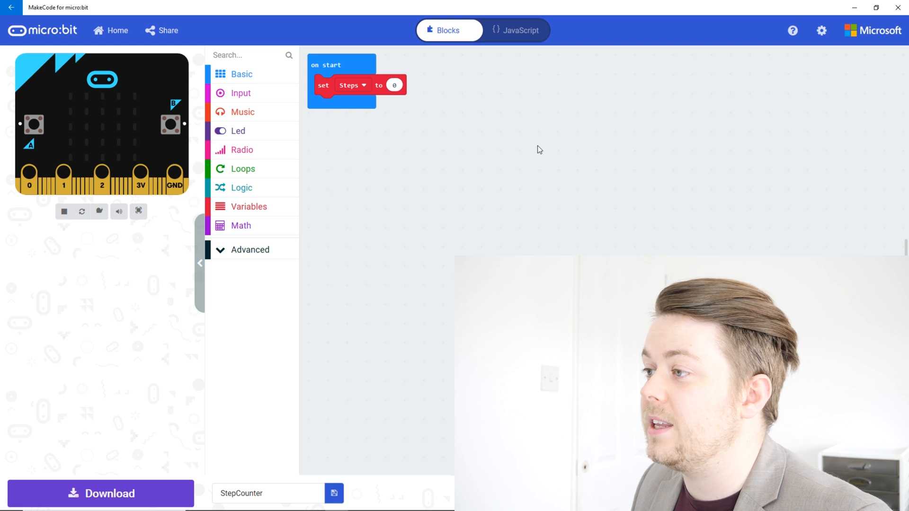
Step: Add an empty on shake block from the Input category
left_click(240, 93)
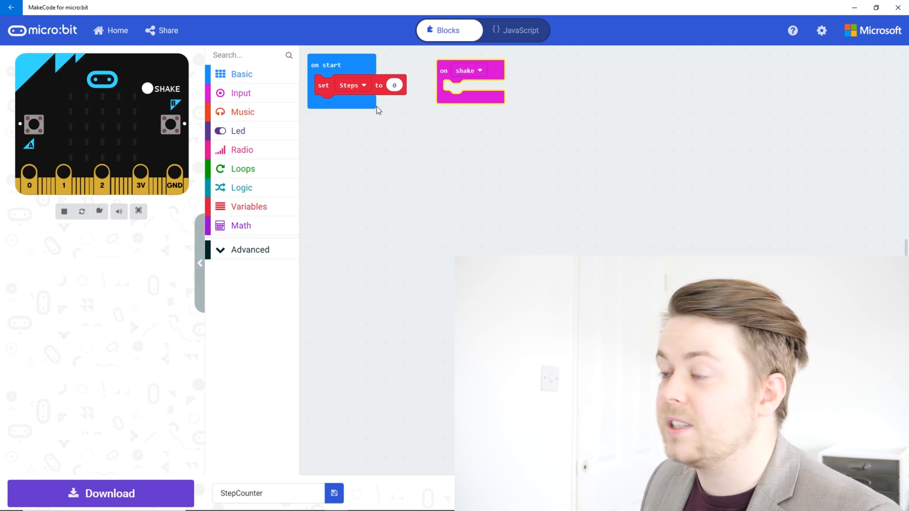
mouse_move(296, 192)
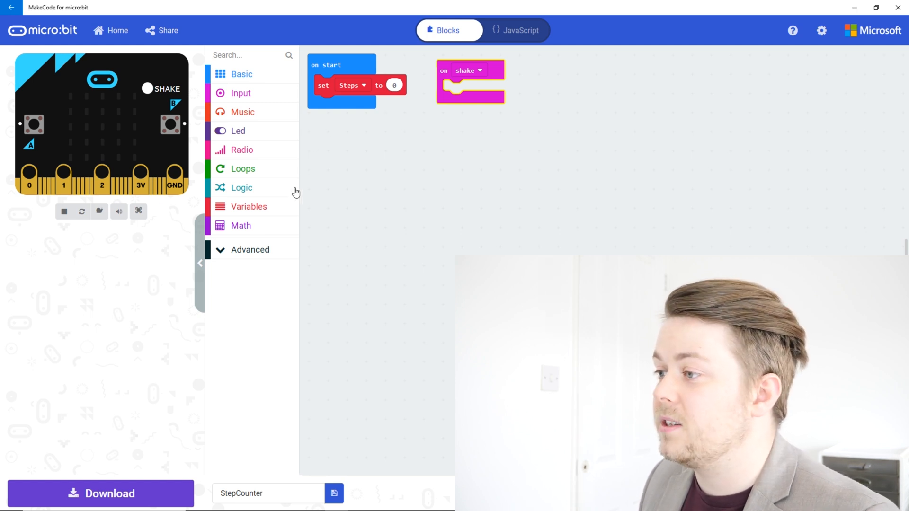
Step: Put 'change Steps by 1' into on shake, trying -1 as the amount
left_click(249, 206)
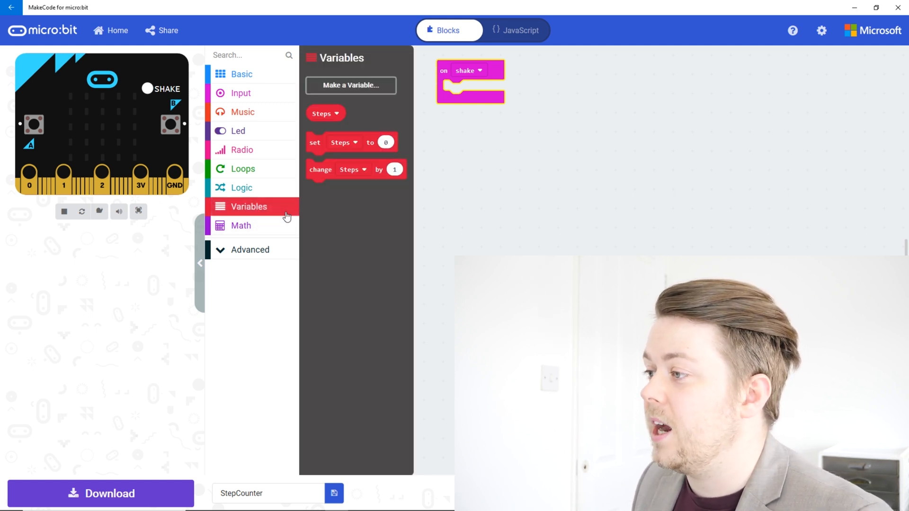
mouse_move(321, 169)
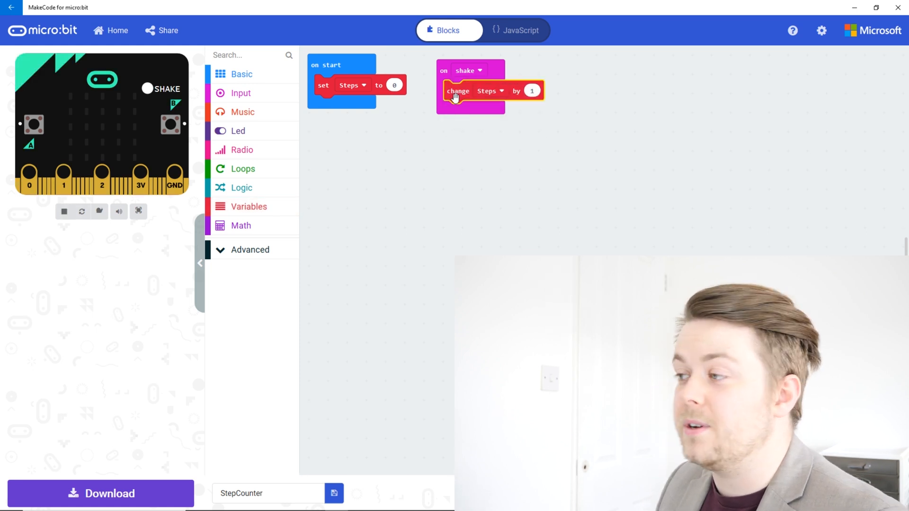
mouse_move(458, 91)
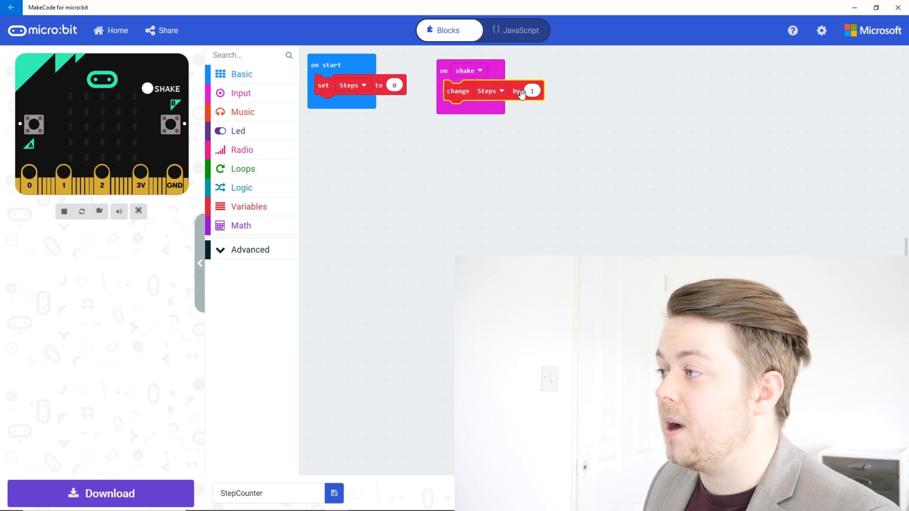
left_click(532, 91)
type("2")
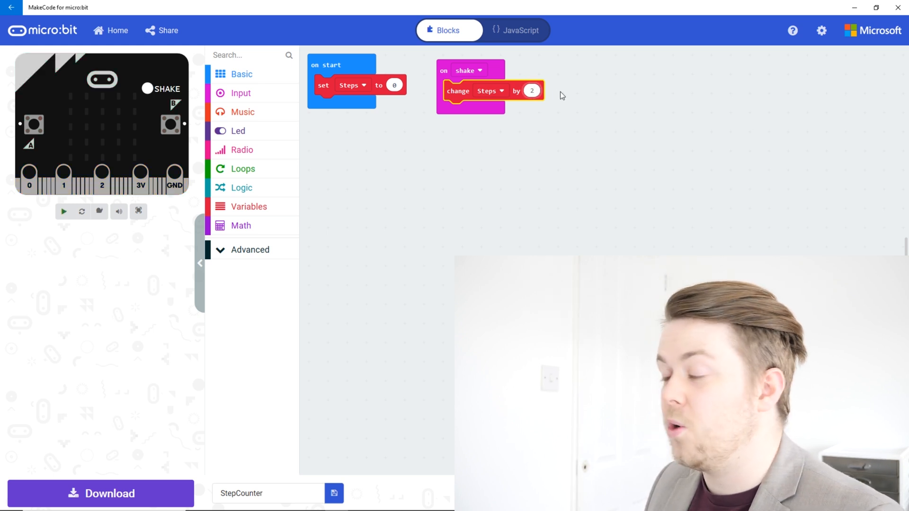
left_click(63, 211)
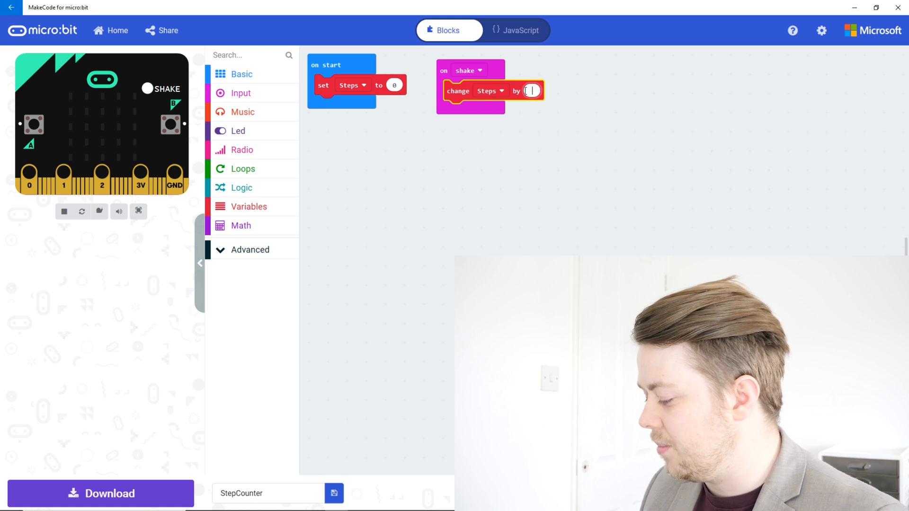
type("-1")
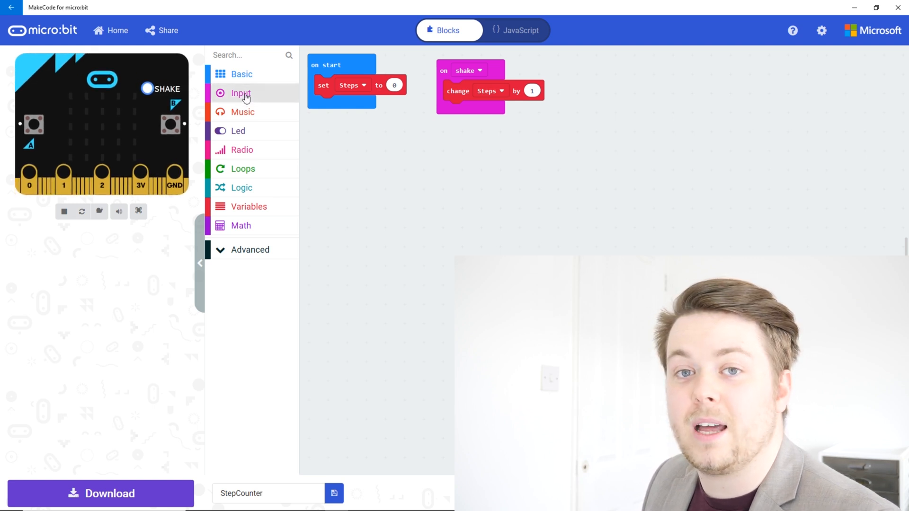
Step: Add an on button A pressed event containing a 'show string Hello!' block
left_click(240, 93)
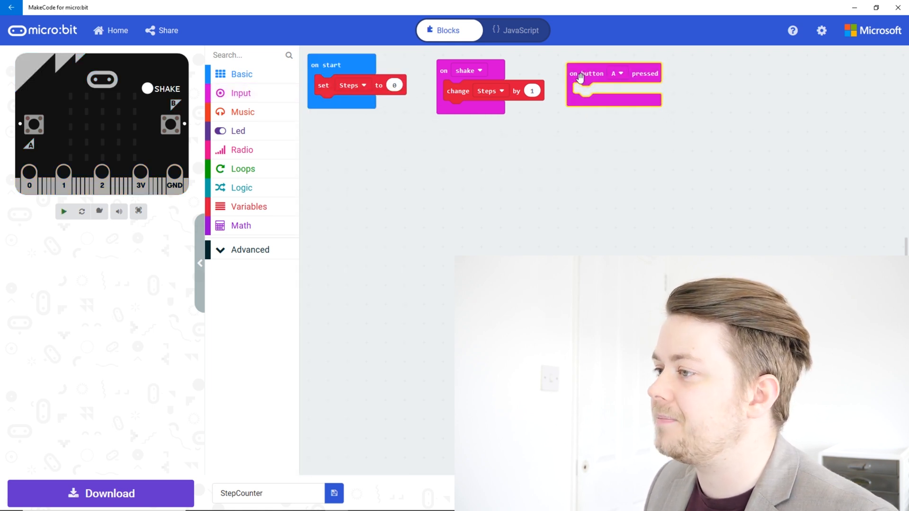
left_click(64, 211)
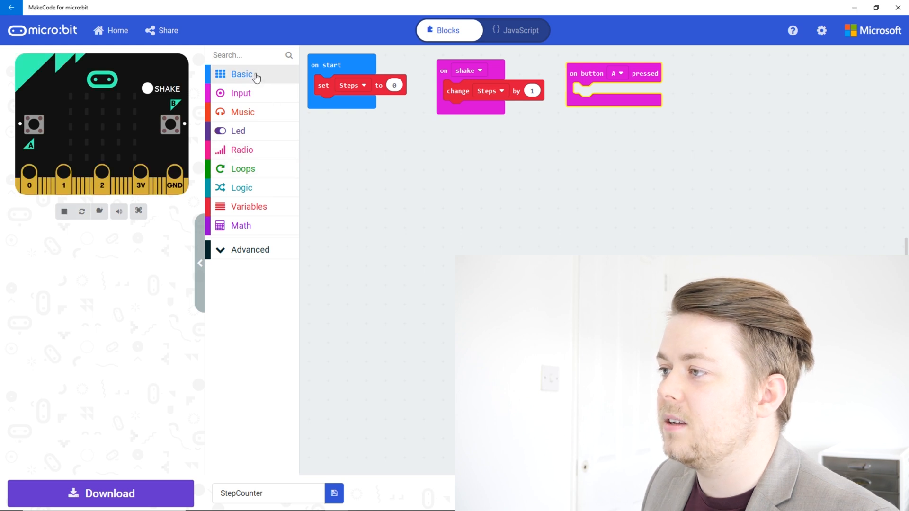
left_click(241, 75)
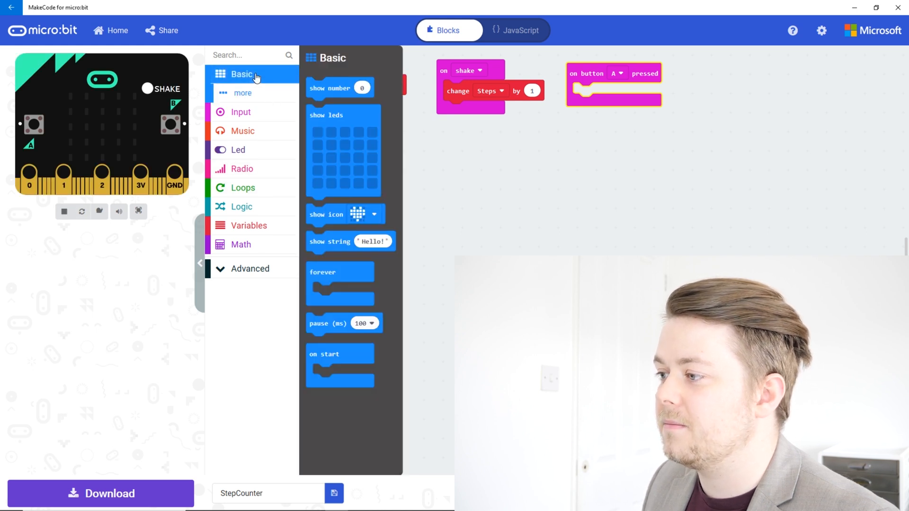
mouse_move(323, 241)
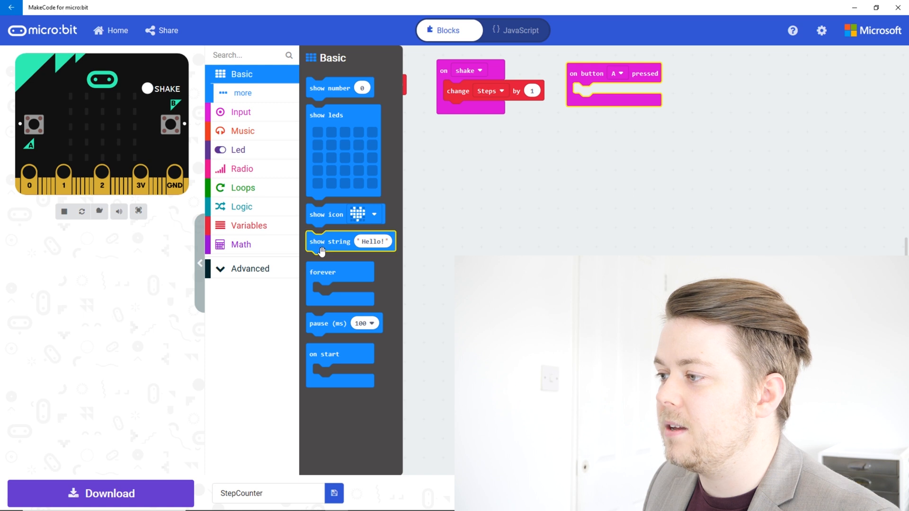
mouse_move(323, 251)
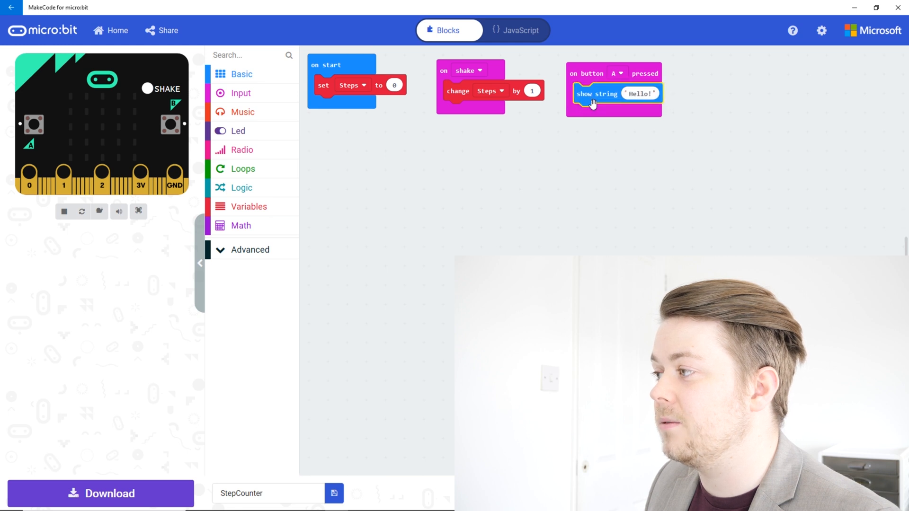
left_click(39, 124)
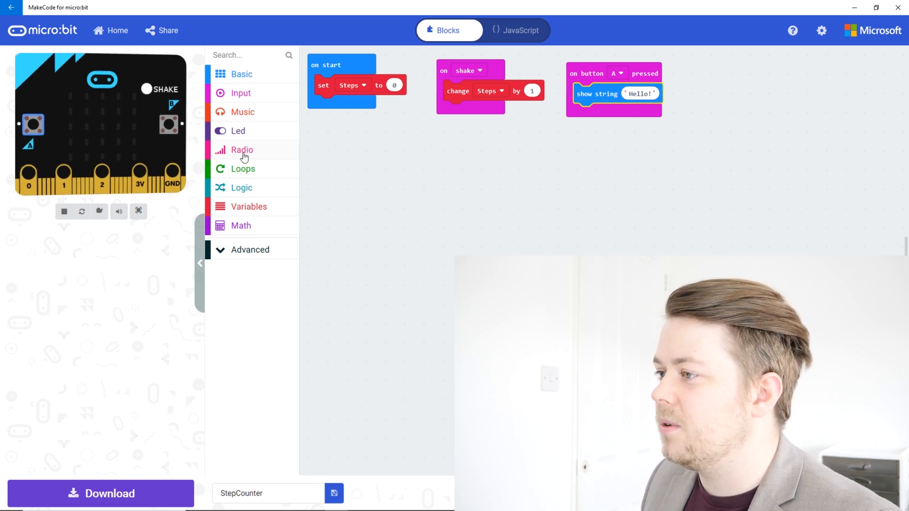
Step: Drop the Steps variable into show string, replacing 'Hello!'
left_click(249, 207)
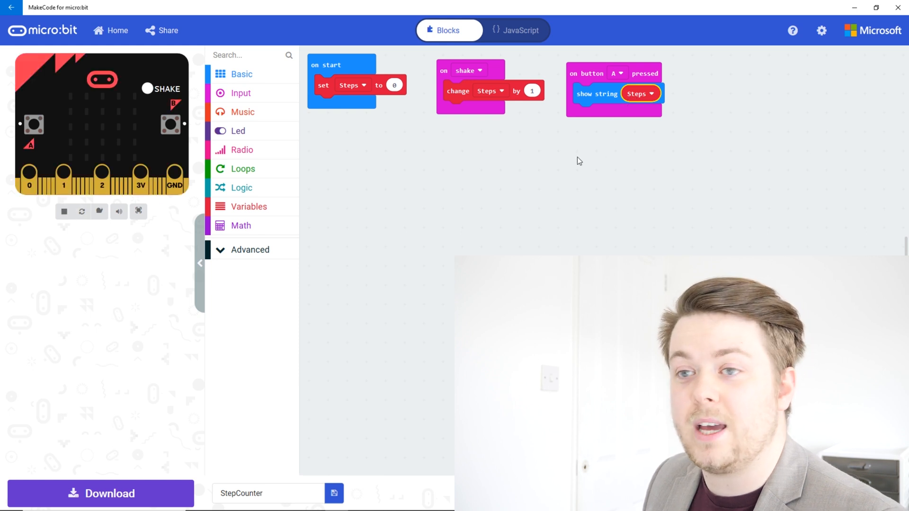
mouse_move(365, 147)
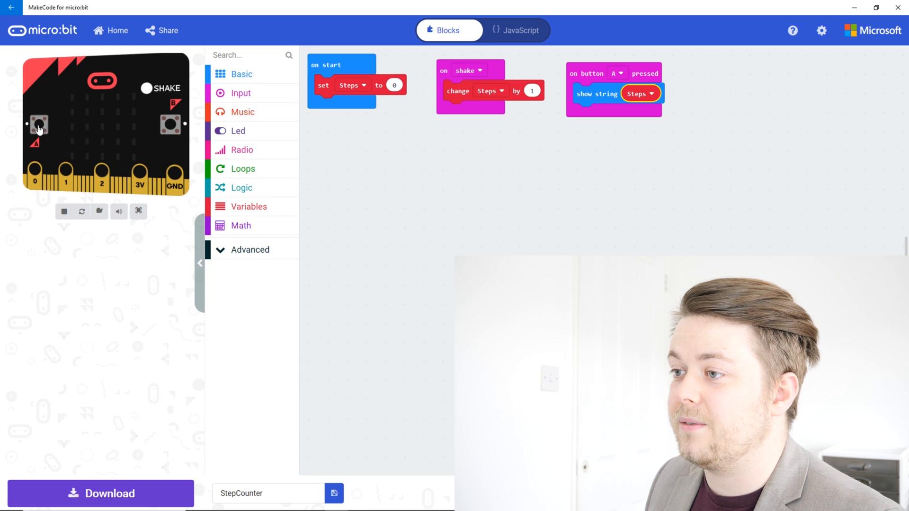
left_click(39, 124)
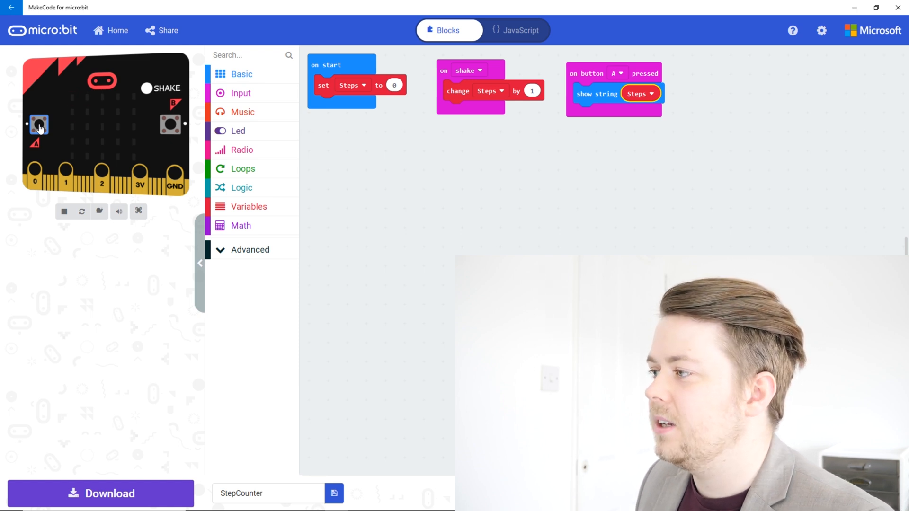
mouse_move(57, 128)
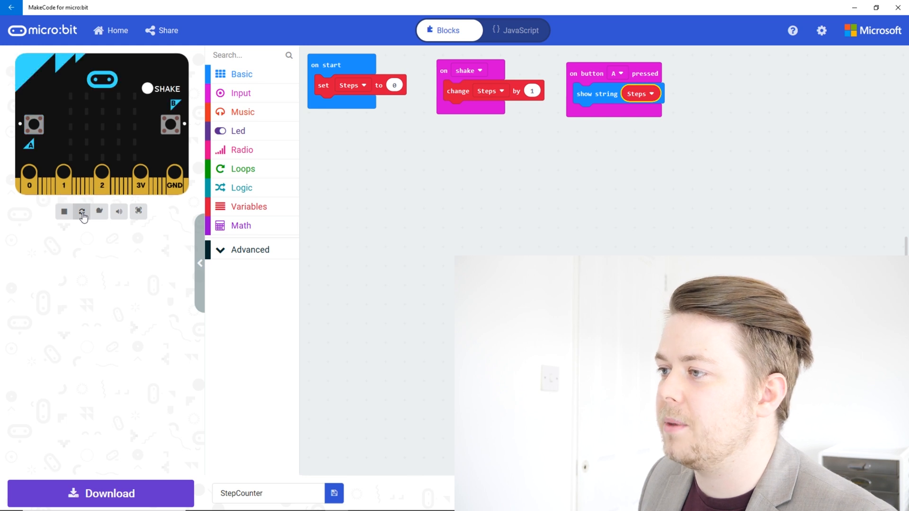
left_click(81, 211)
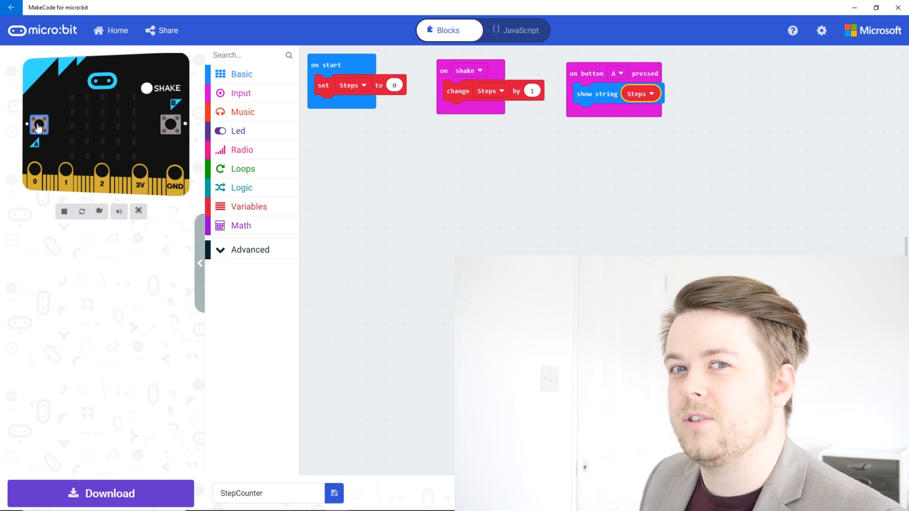
left_click(39, 124)
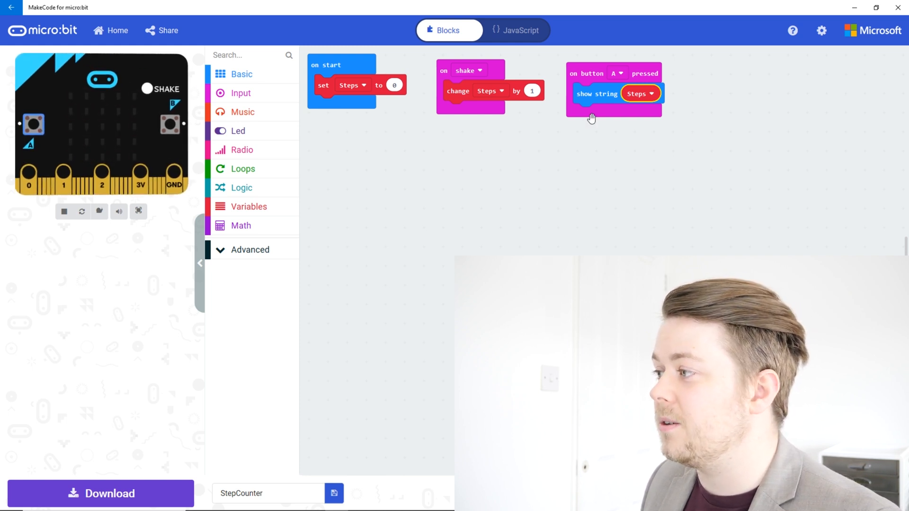
mouse_move(590, 111)
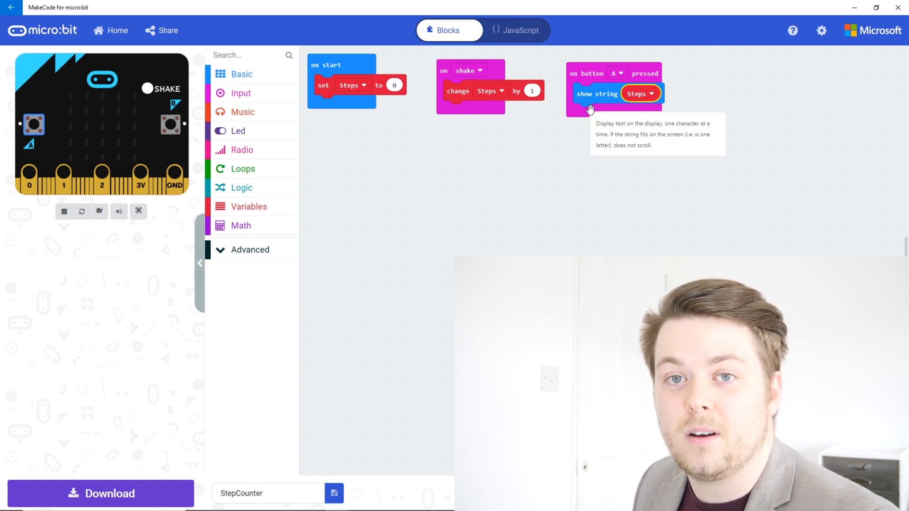
mouse_move(468, 179)
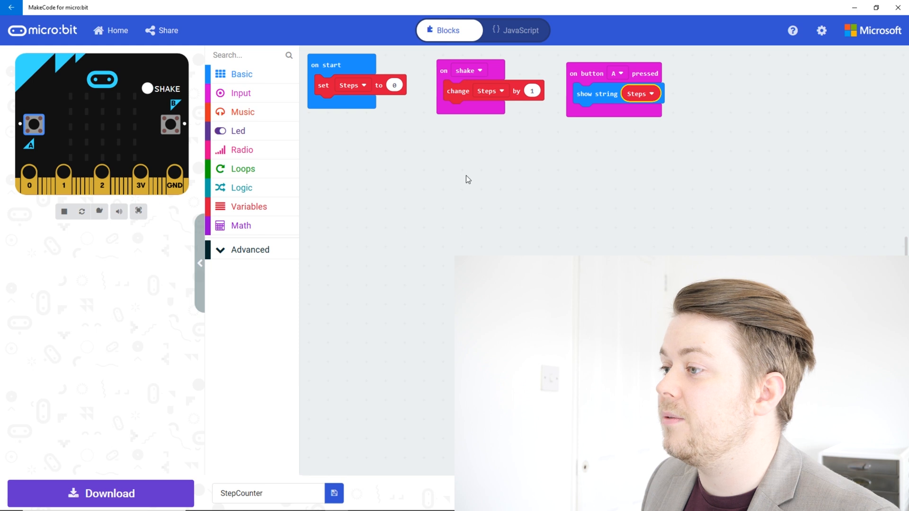
Step: Add a clear screen block from Basic > more below show string Steps
left_click(242, 74)
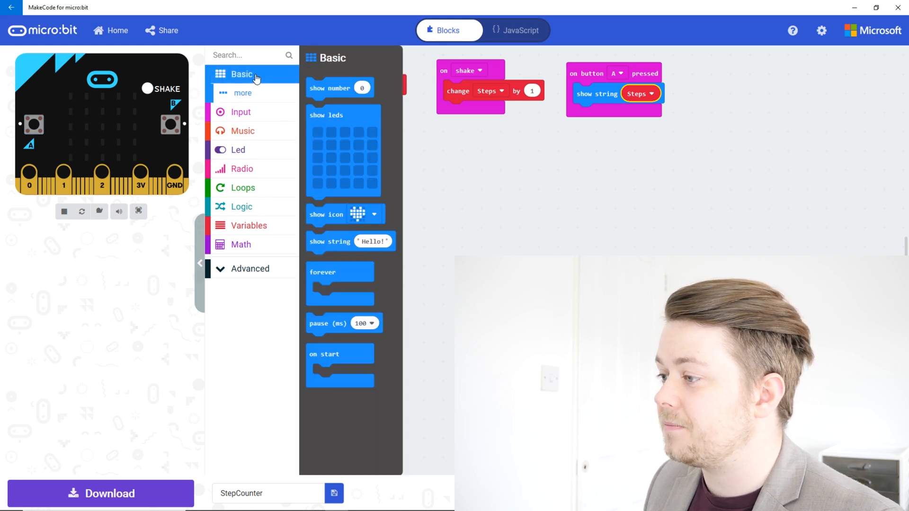
mouse_move(257, 100)
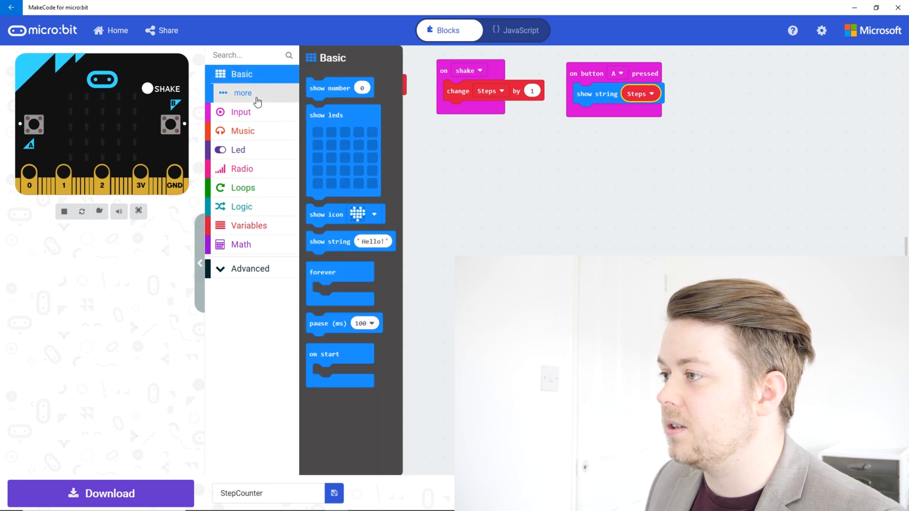
left_click(243, 93)
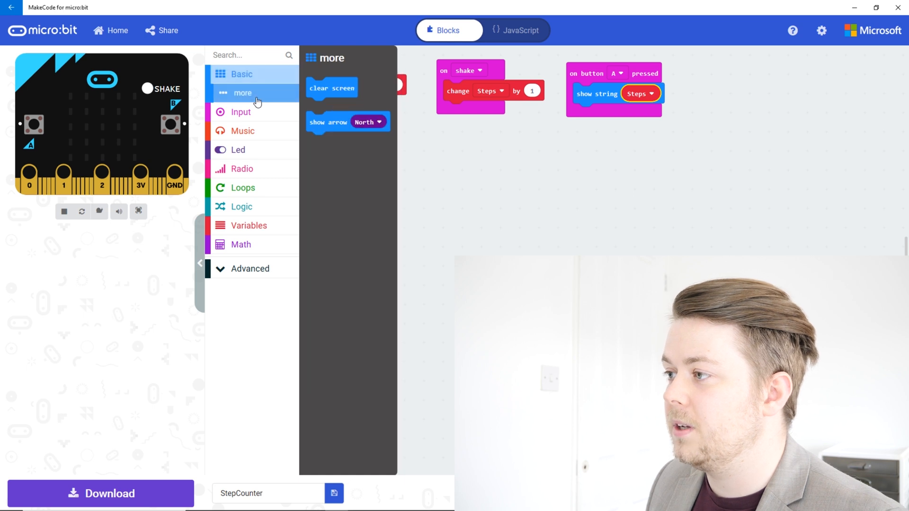
mouse_move(331, 87)
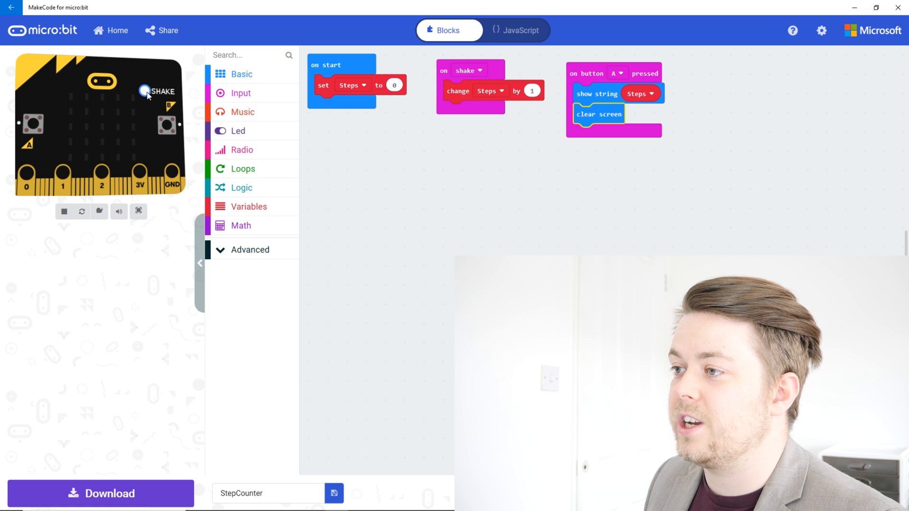
left_click(39, 124)
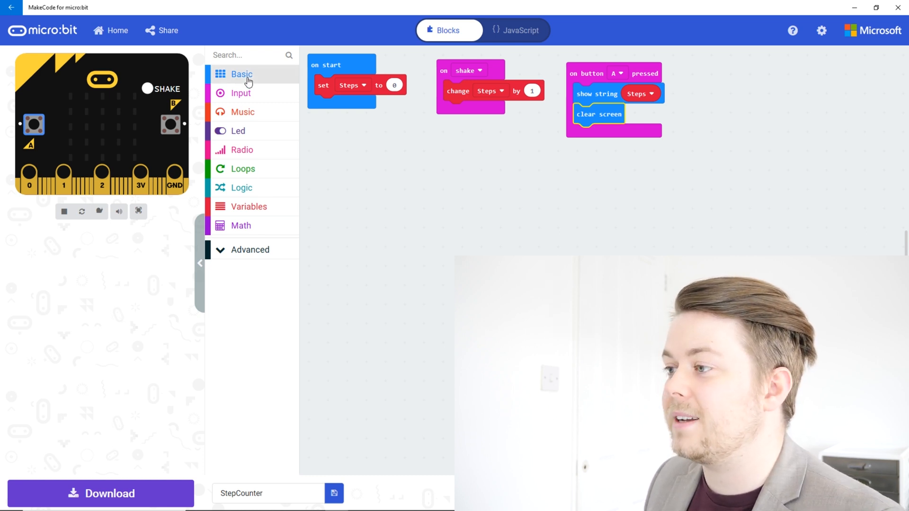
Step: Insert a 2000 ms pause between show string Steps and clear screen
left_click(241, 74)
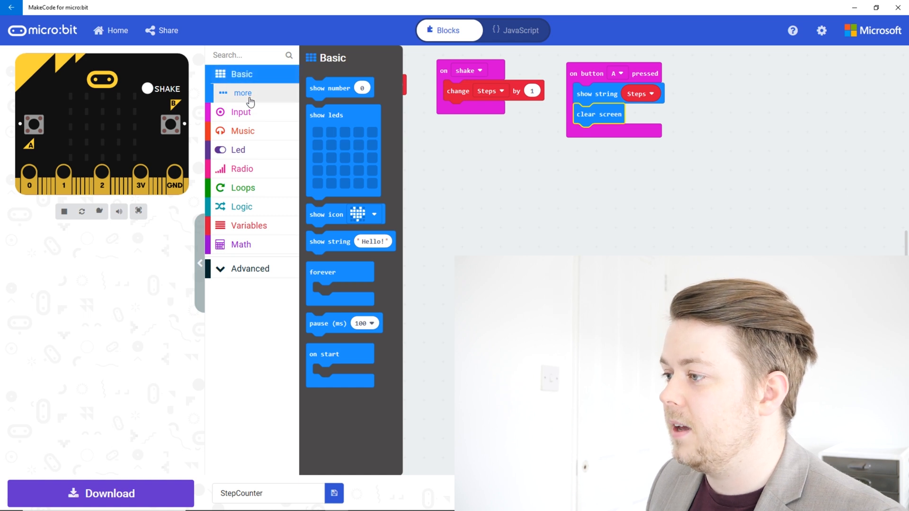
mouse_move(328, 330)
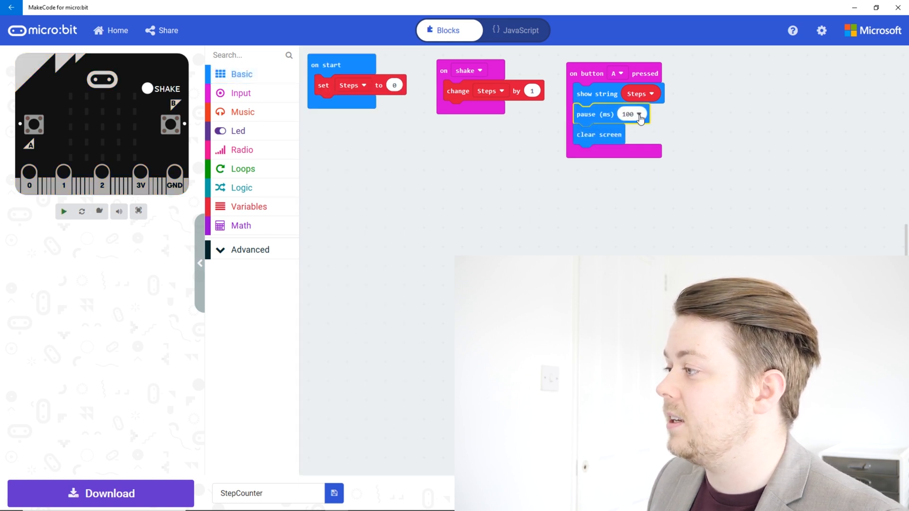
left_click(640, 113)
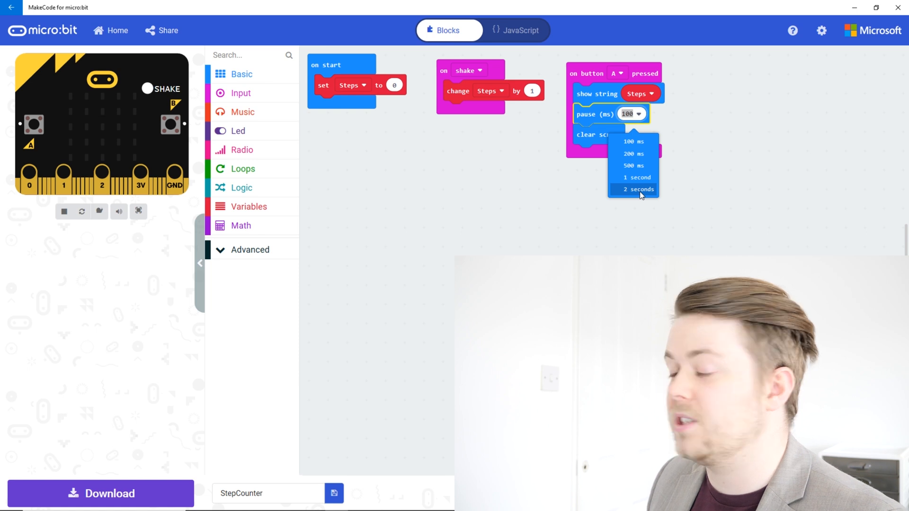
left_click(637, 189)
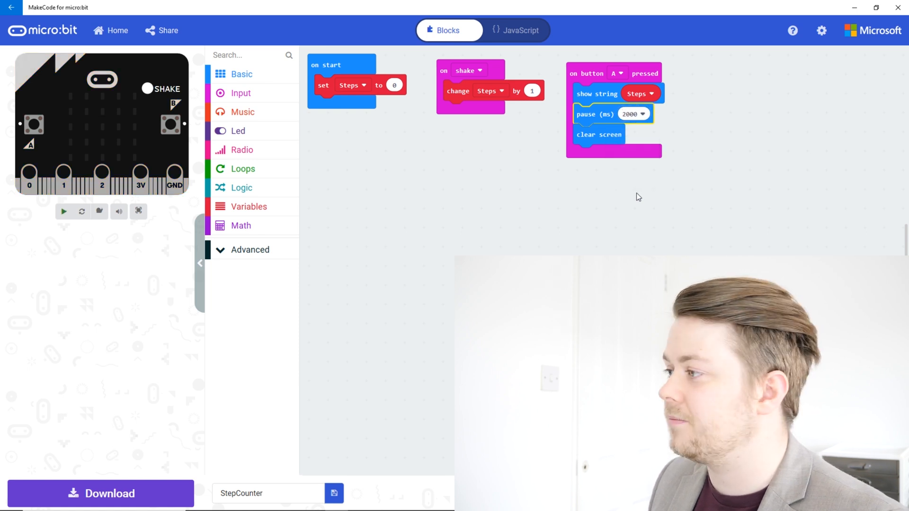
left_click(63, 211)
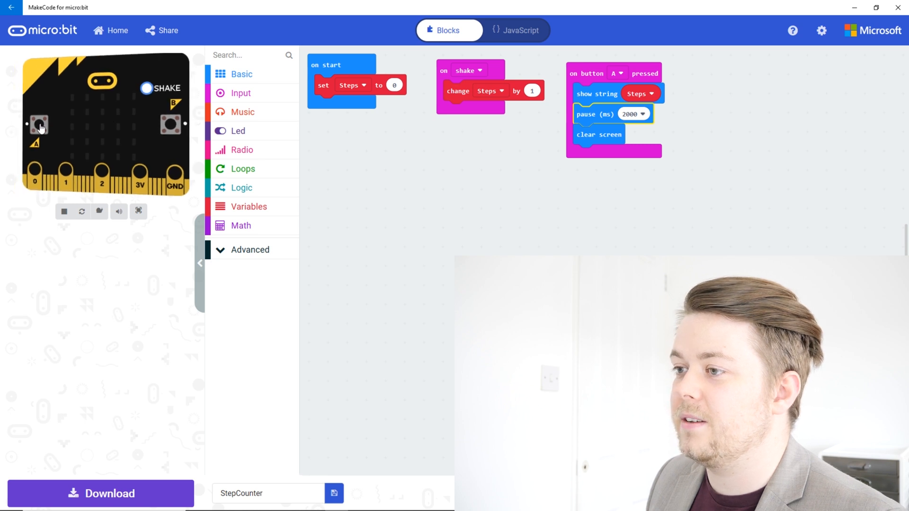
left_click(39, 124)
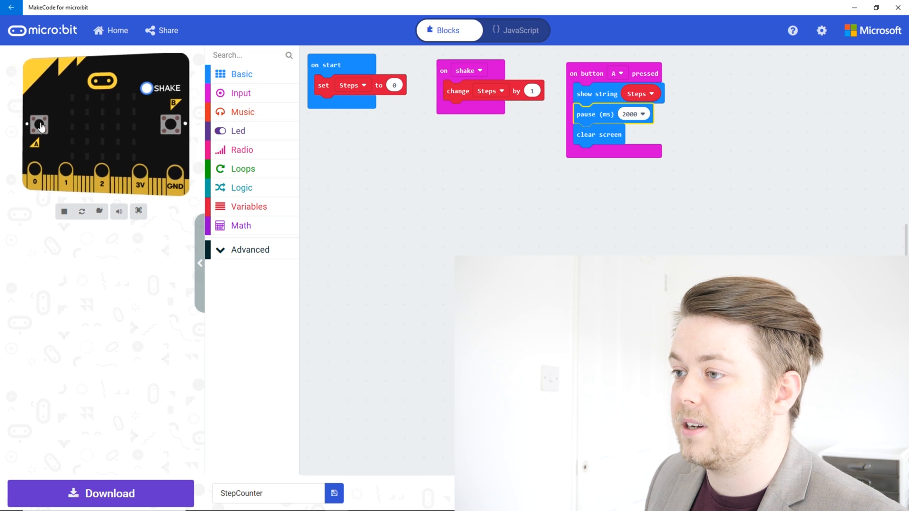
left_click(39, 124)
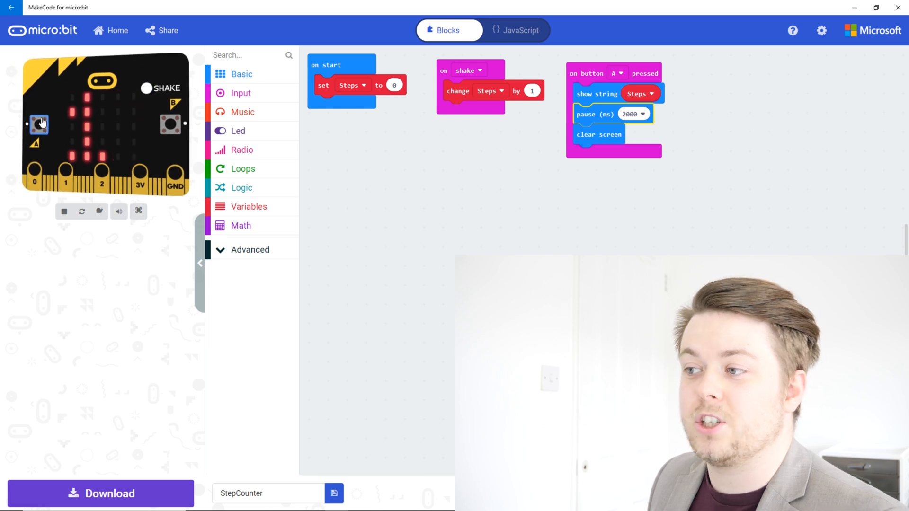